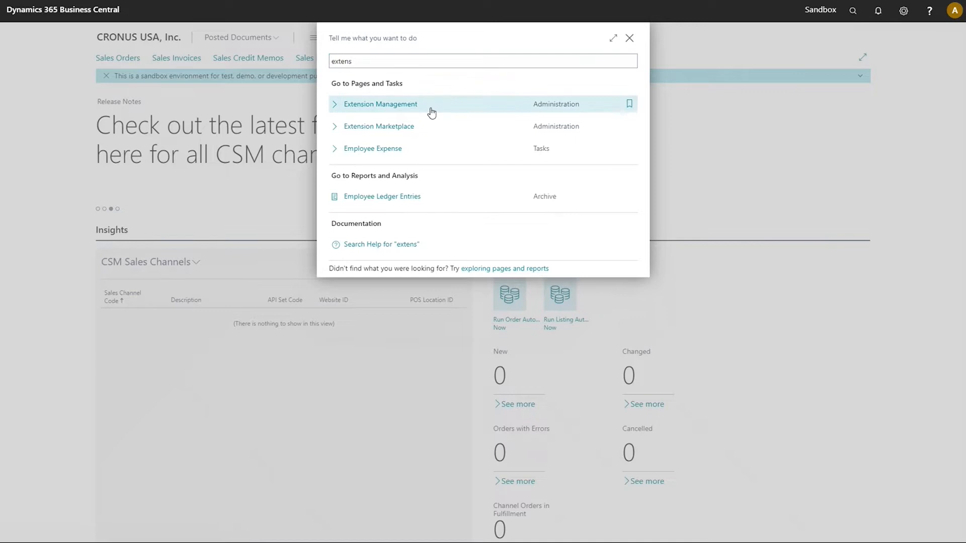
Show Extension Management sorted by Publisher descending so Suite Engine extensions lead.
{"action": "left_click", "coordinate": [380, 104]}
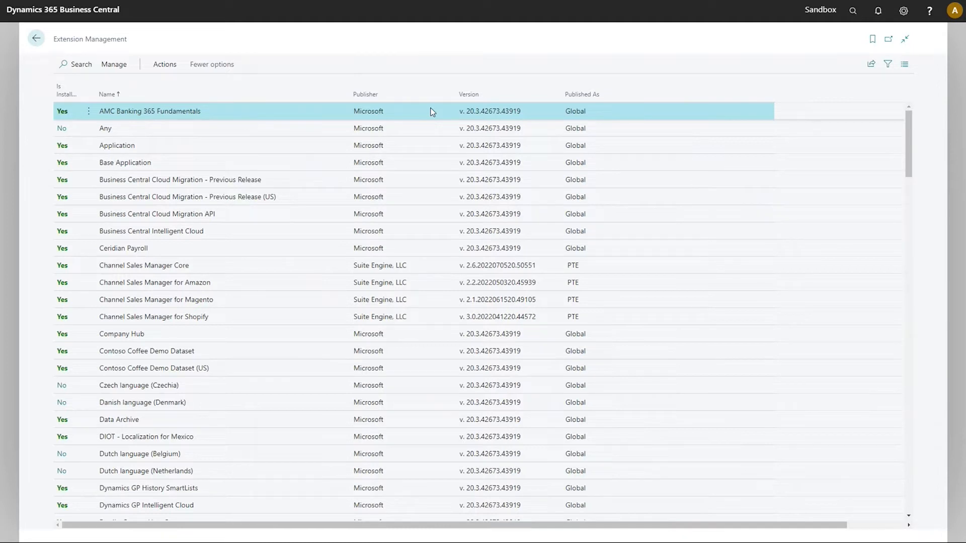
{"action": "left_click", "coordinate": [452, 94]}
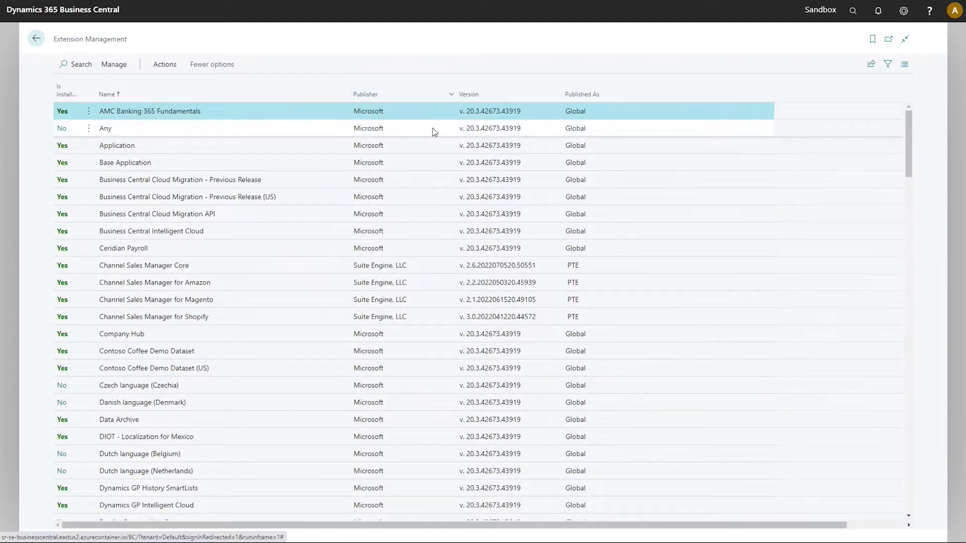
{"action": "left_click", "coordinate": [365, 95]}
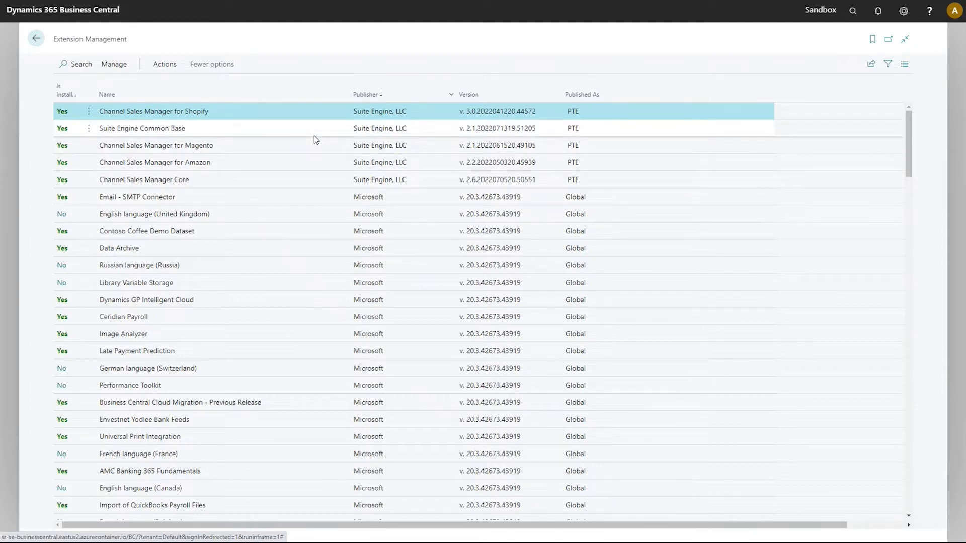
{"action": "mouse_move", "coordinate": [301, 183]}
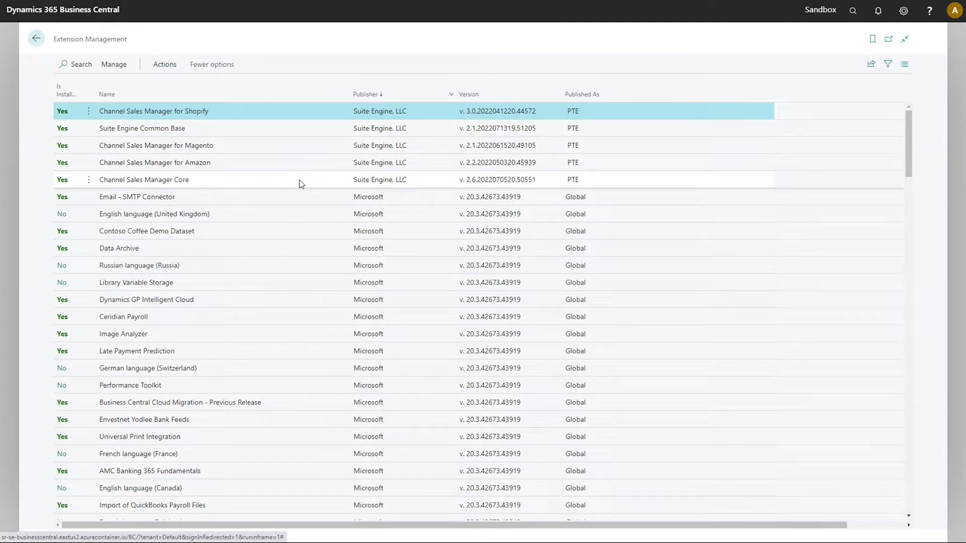
{"action": "mouse_move", "coordinate": [285, 178]}
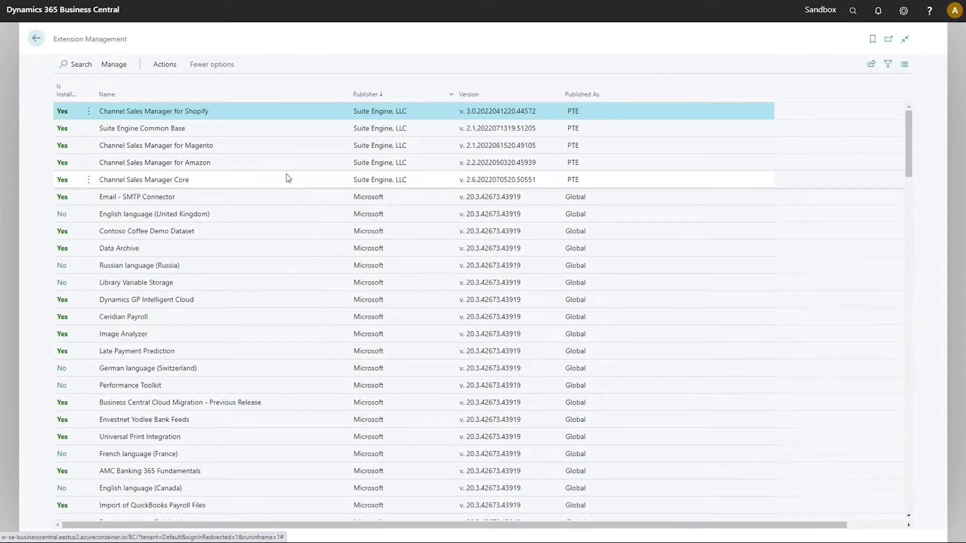
Enable Allow HttpClient Requests for Channel Sales Manager for Shopify and return to the list.
{"action": "left_click", "coordinate": [89, 111]}
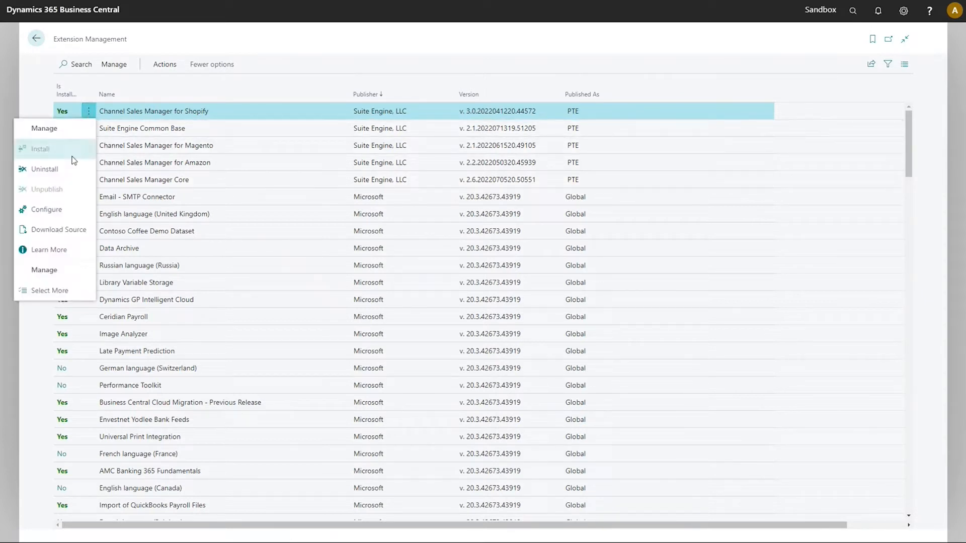
{"action": "left_click", "coordinate": [47, 210]}
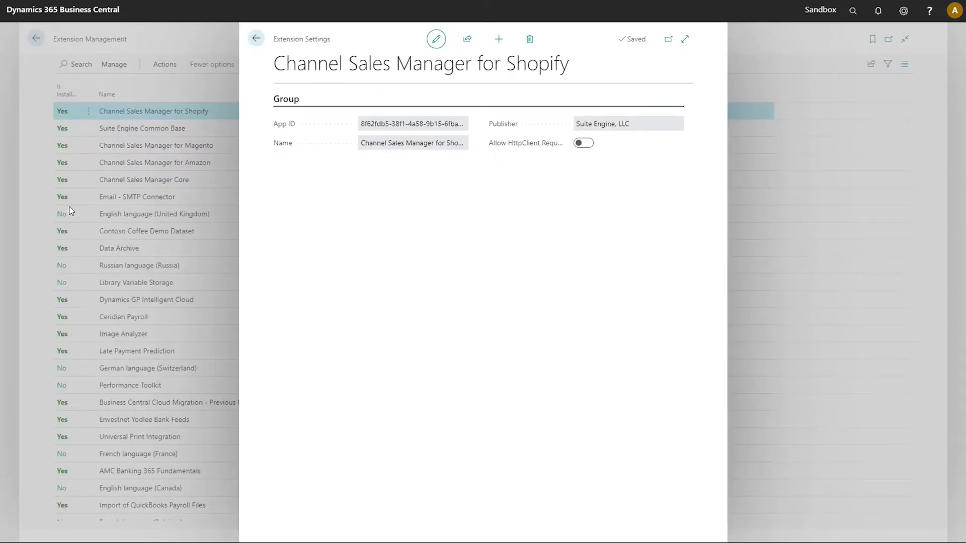
{"action": "mouse_move", "coordinate": [449, 215]}
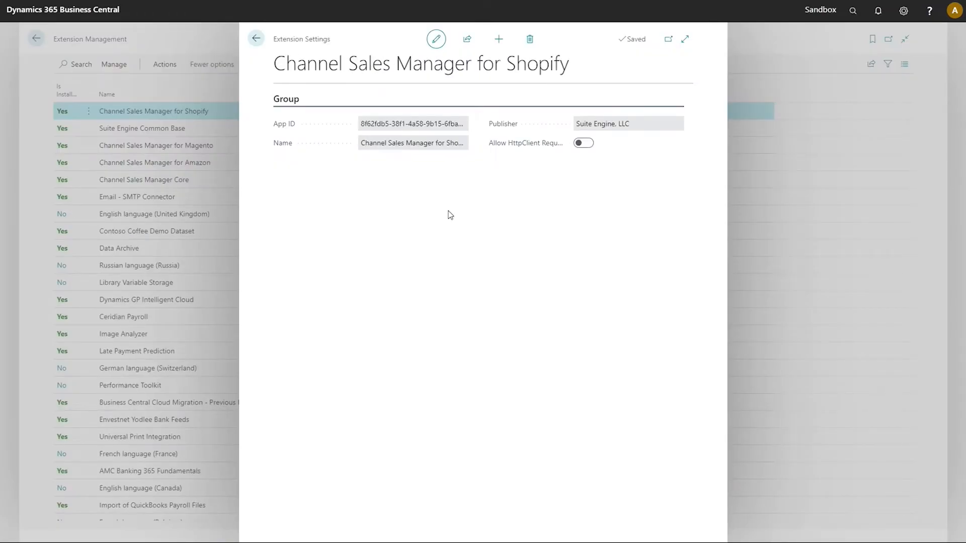
{"action": "left_click", "coordinate": [581, 143]}
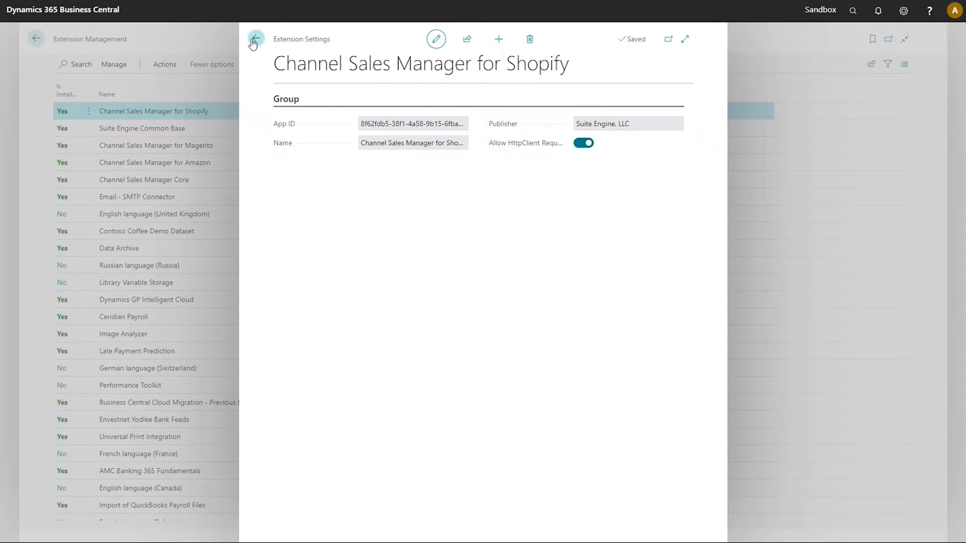
{"action": "left_click", "coordinate": [254, 39]}
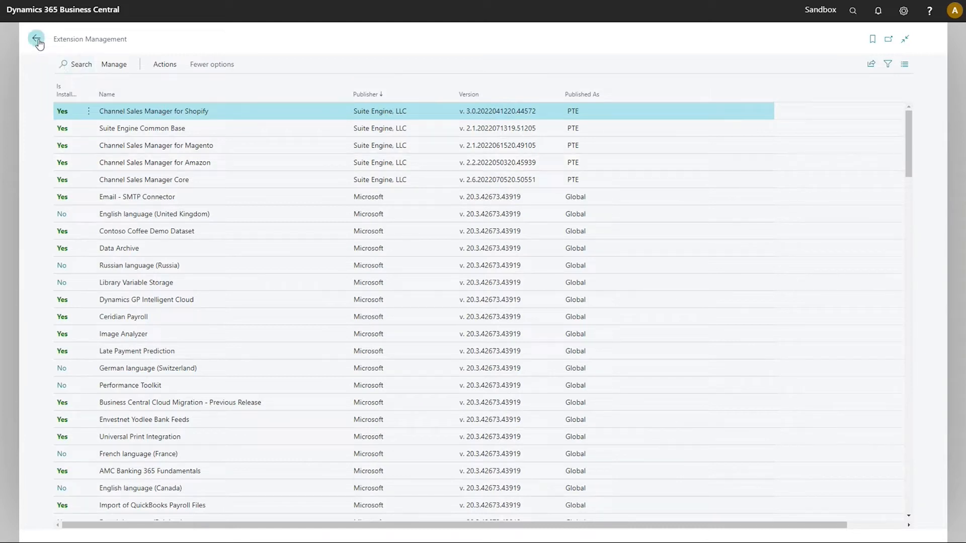
Return from Extension Management to the CRONUS USA, Inc. Role Center.
{"action": "left_click", "coordinate": [36, 39]}
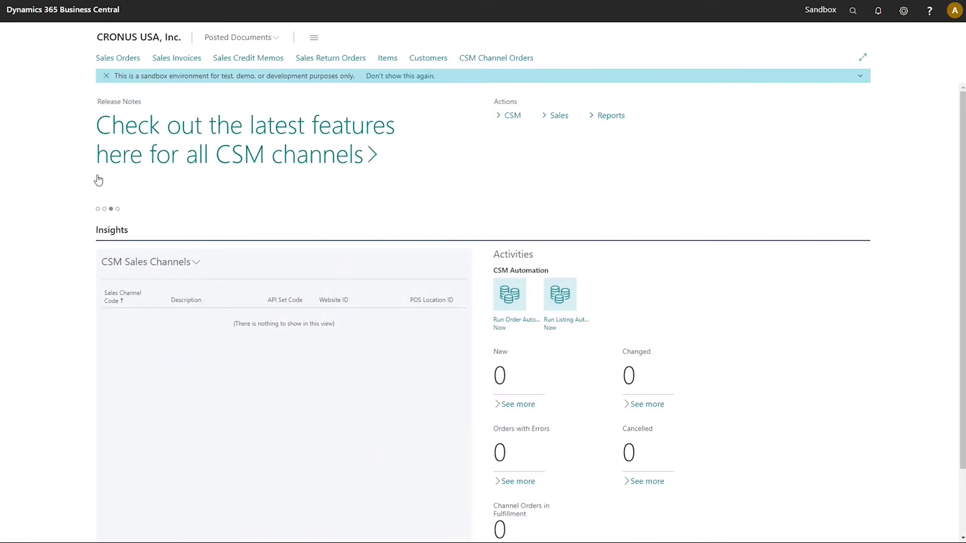
{"action": "mouse_move", "coordinate": [86, 193]}
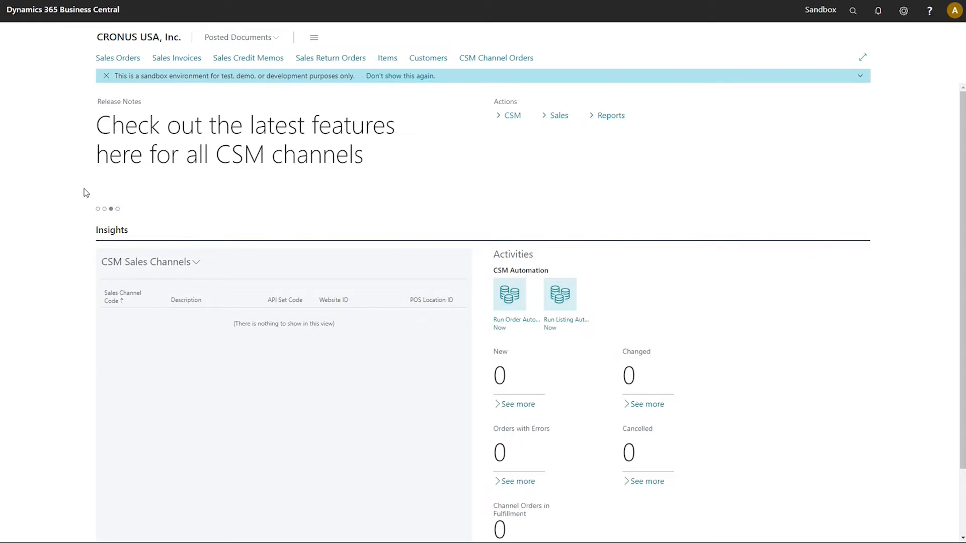
{"action": "mouse_move", "coordinate": [362, 155]}
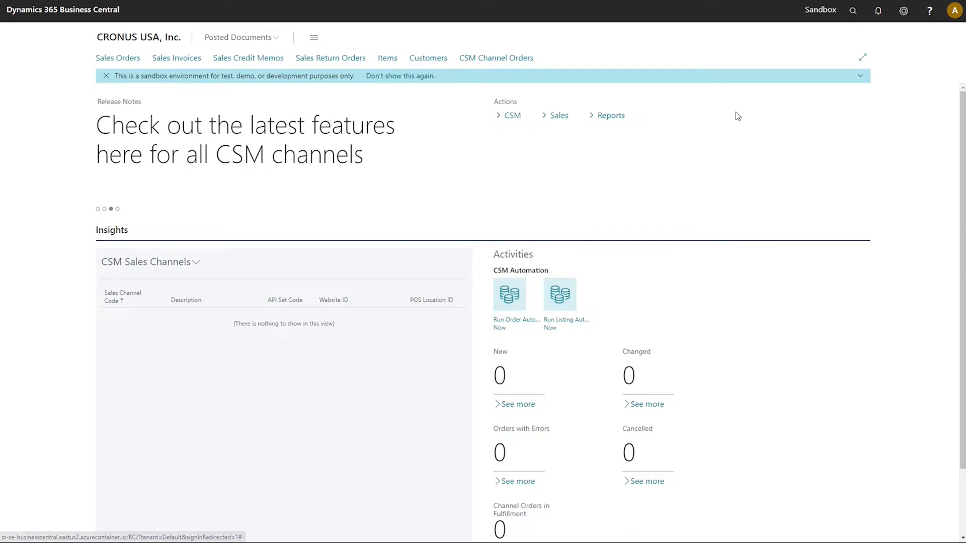
{"action": "mouse_move", "coordinate": [696, 183]}
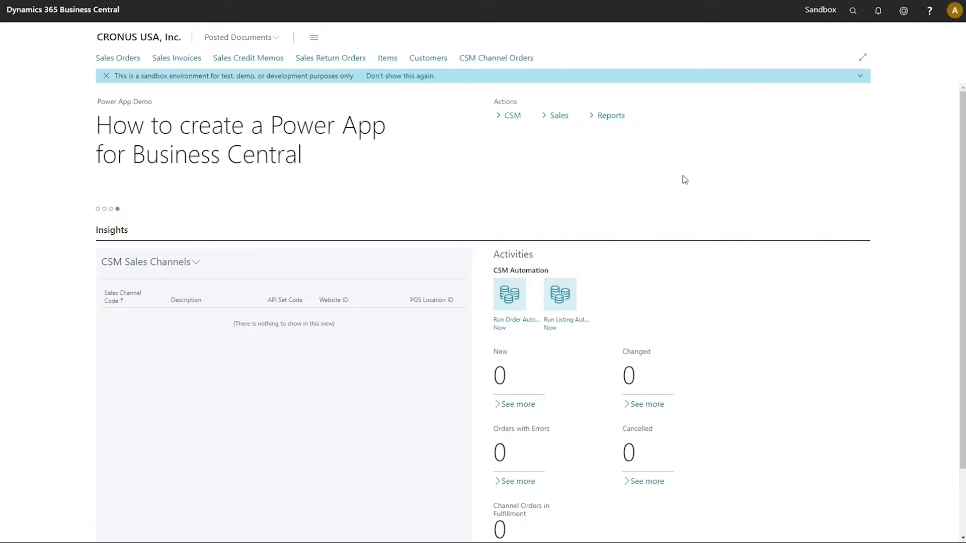
Bring up CSM Setup and acknowledge the Amazon free-trial registration notice.
{"action": "left_click", "coordinate": [512, 115]}
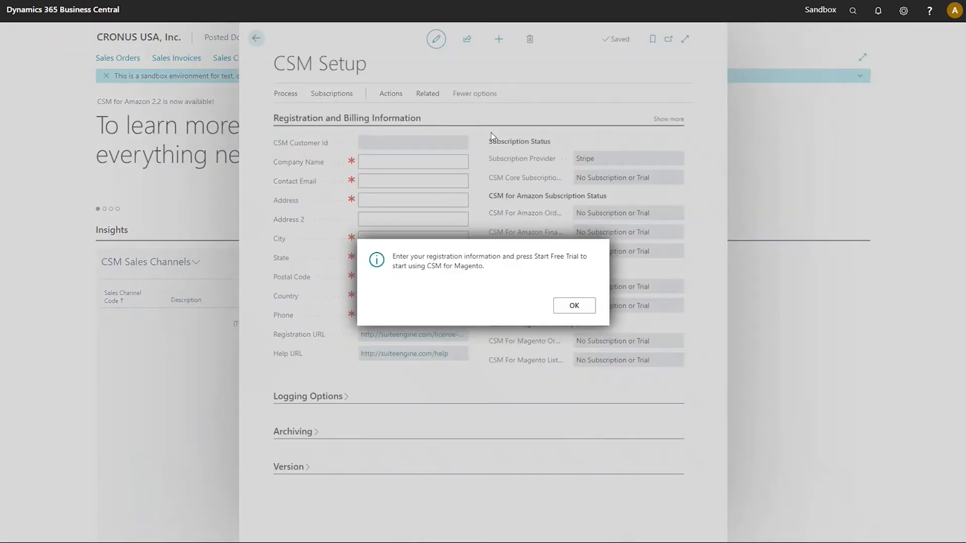
{"action": "mouse_move", "coordinate": [487, 273]}
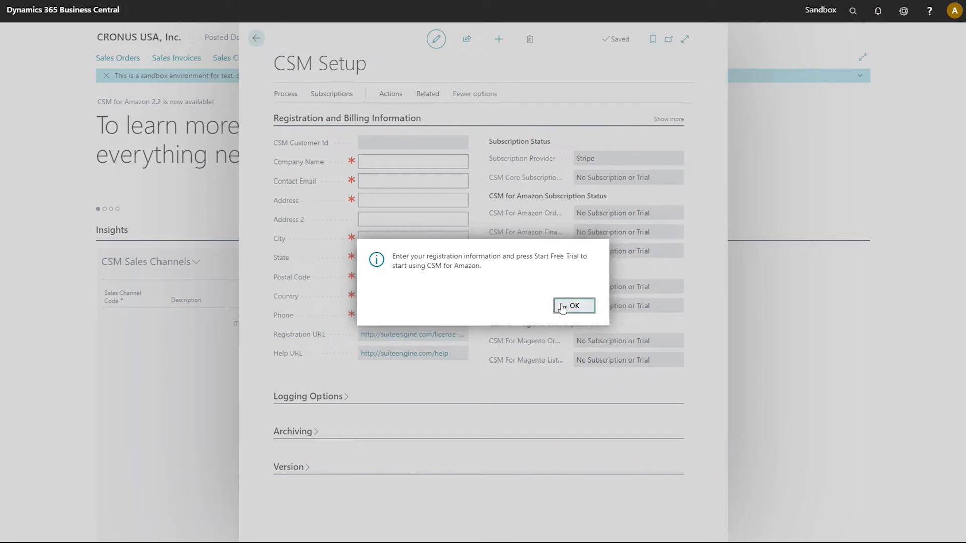
{"action": "left_click", "coordinate": [573, 306]}
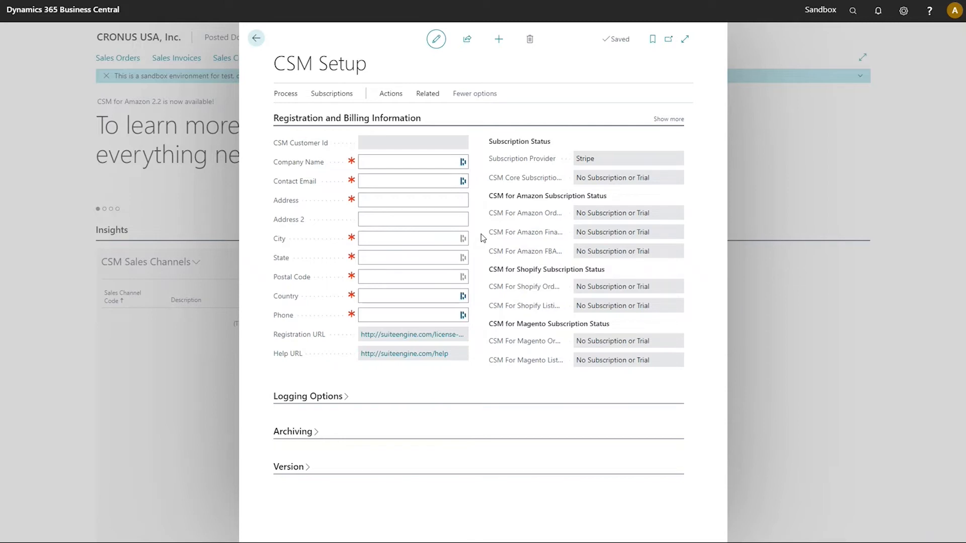
{"action": "left_click", "coordinate": [413, 161]}
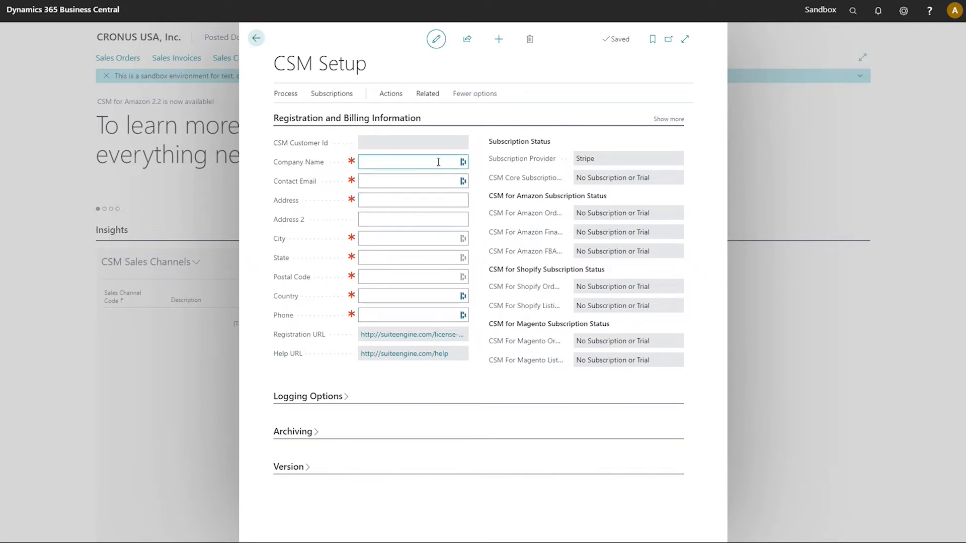
{"action": "type", "text": "Suite Eng"}
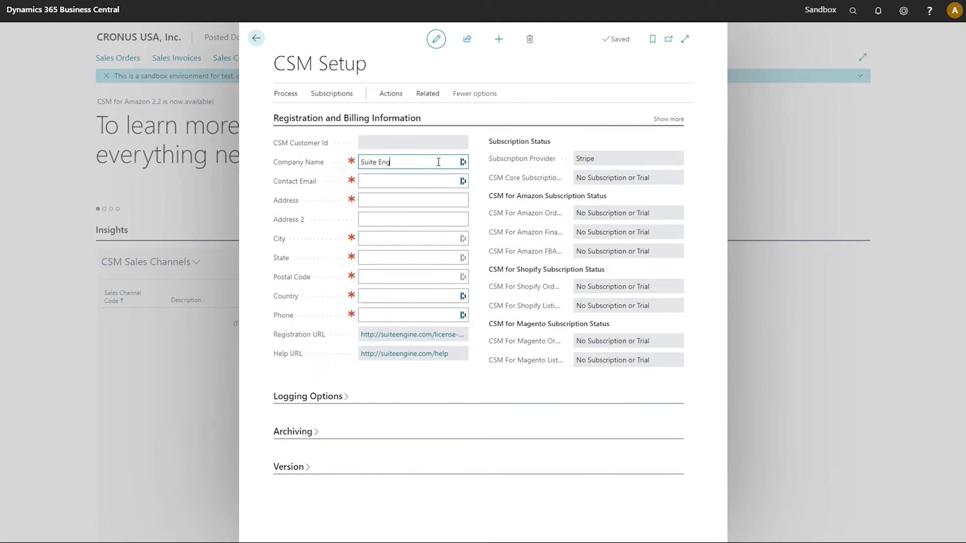
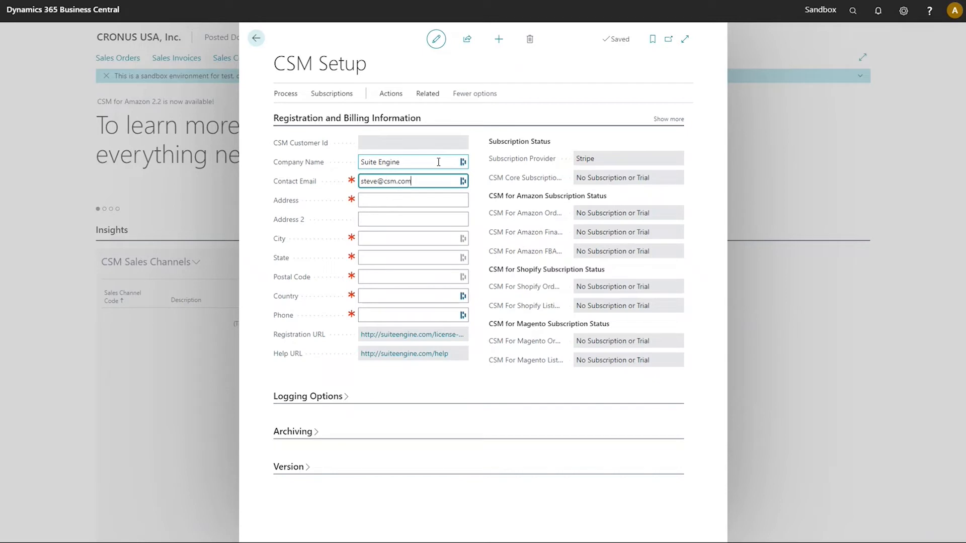
{"action": "type", "text": "123 Ma"}
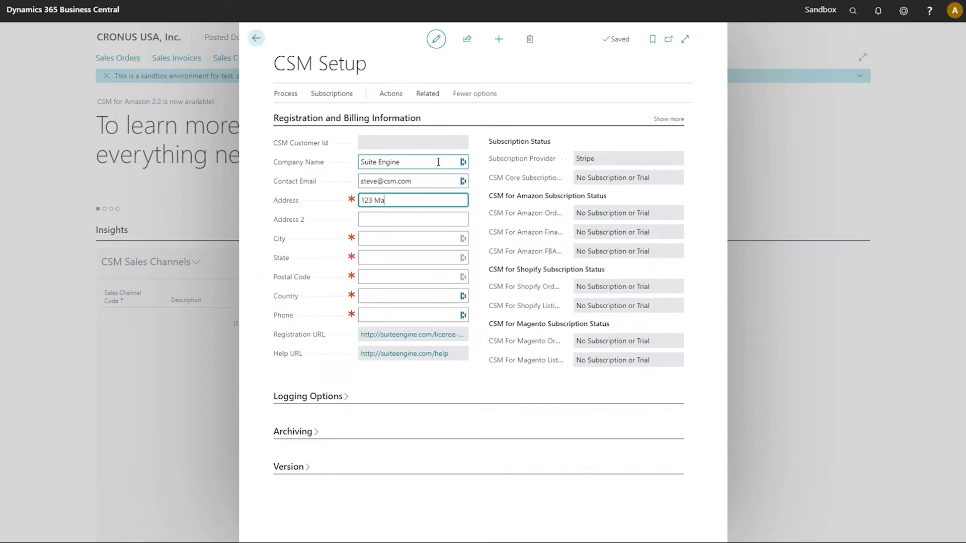
{"action": "key", "text": "Tab"}
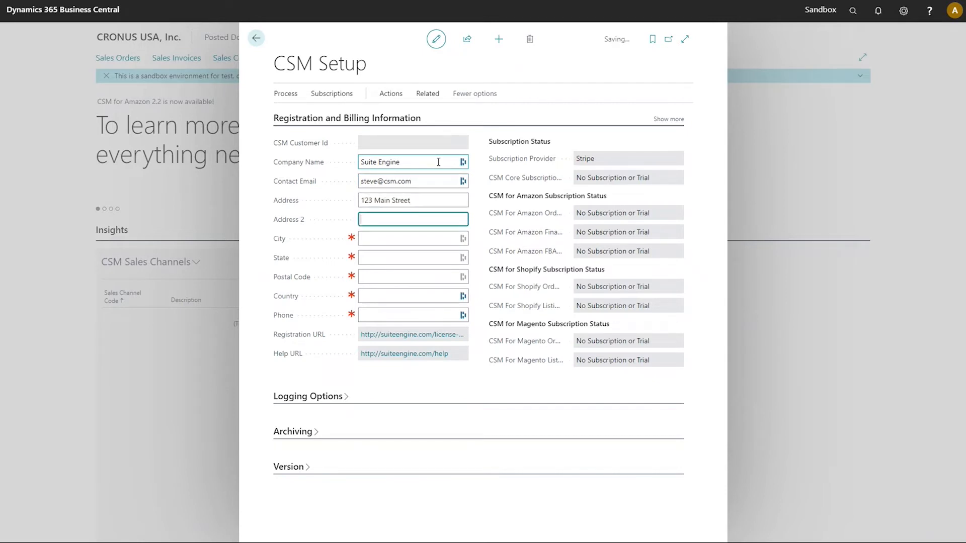
{"action": "type", "text": "New York"}
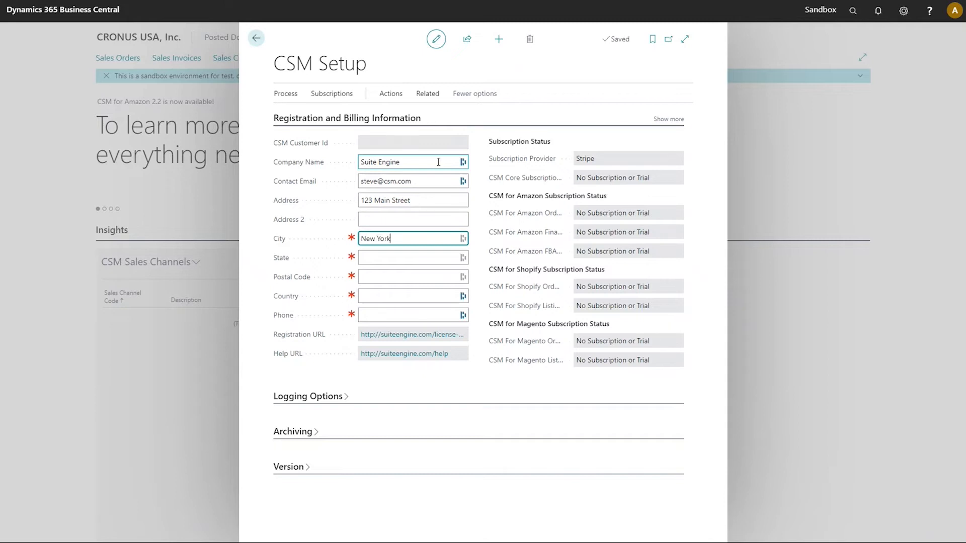
{"action": "type", "text": "NY"}
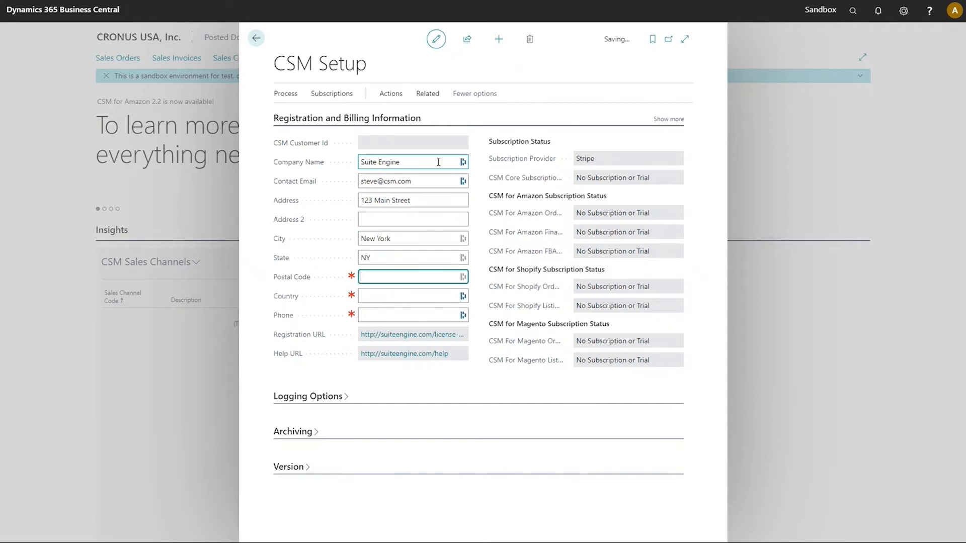
{"action": "type", "text": "10001"}
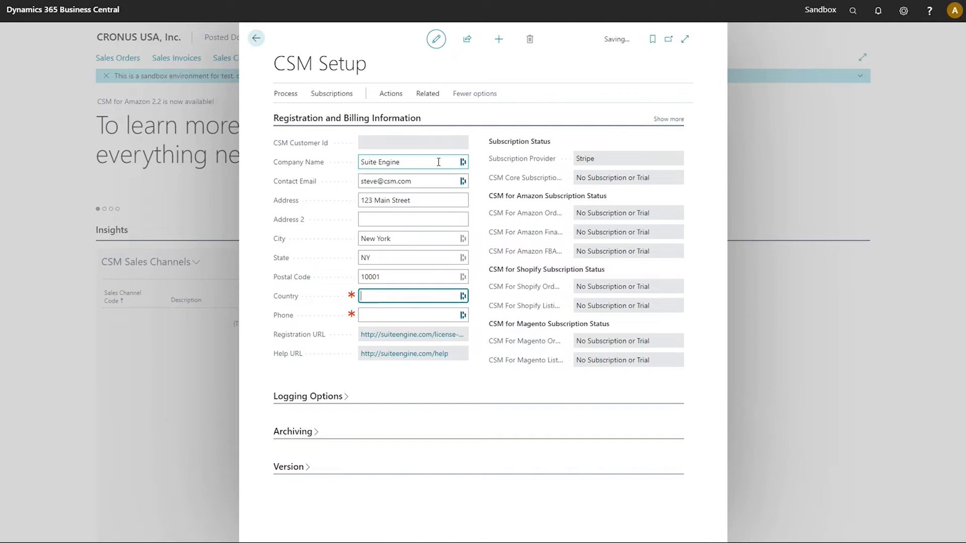
{"action": "type", "text": "123-456-7890"}
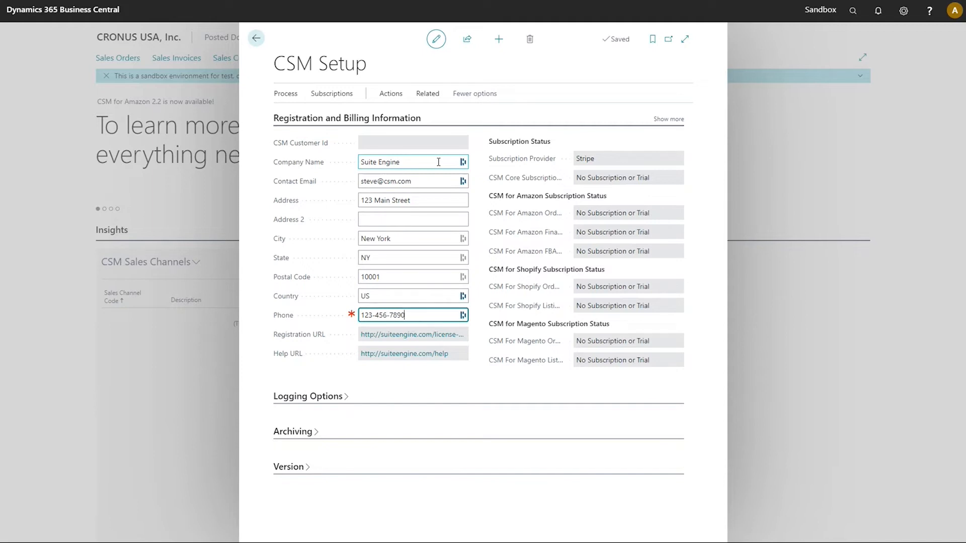
{"action": "left_click", "coordinate": [331, 93]}
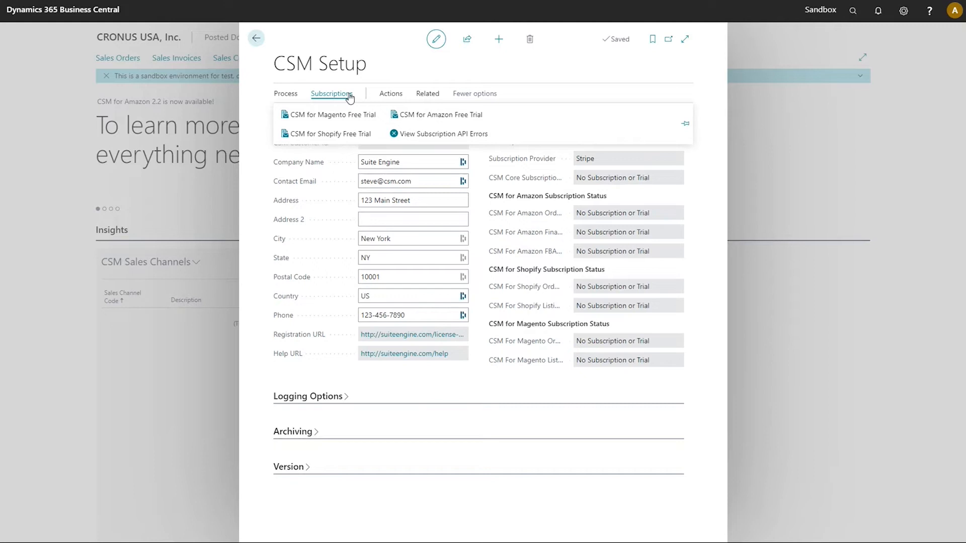
{"action": "mouse_move", "coordinate": [266, 147]}
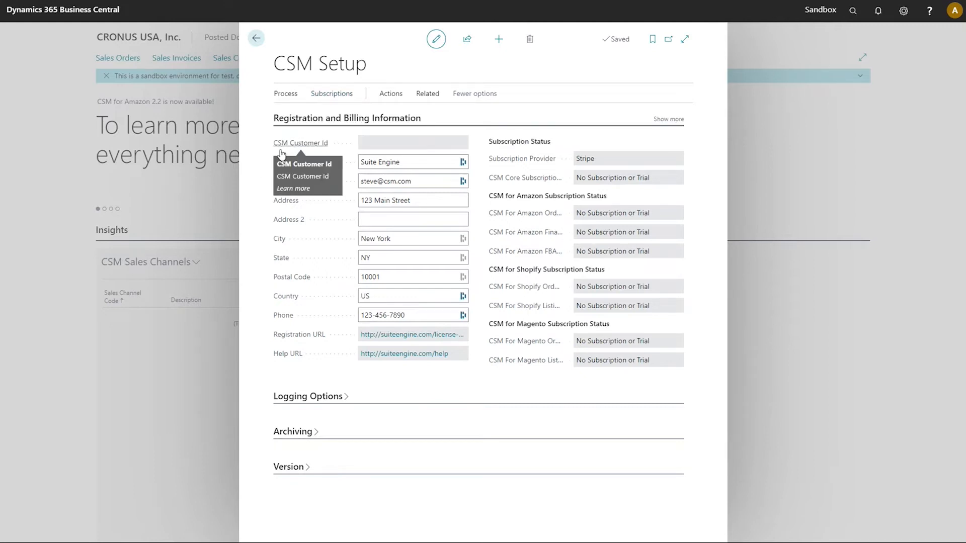
{"action": "mouse_move", "coordinate": [258, 153]}
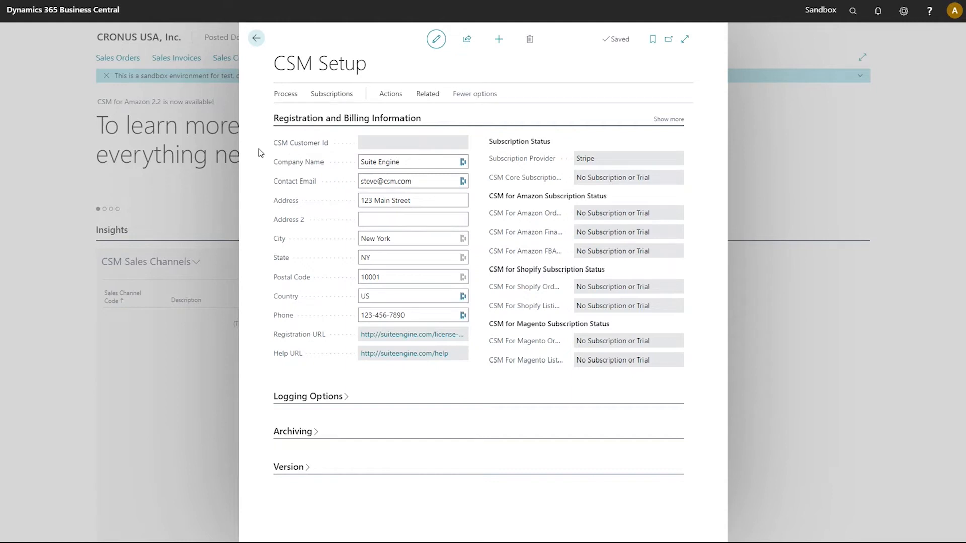
{"action": "mouse_move", "coordinate": [532, 119]}
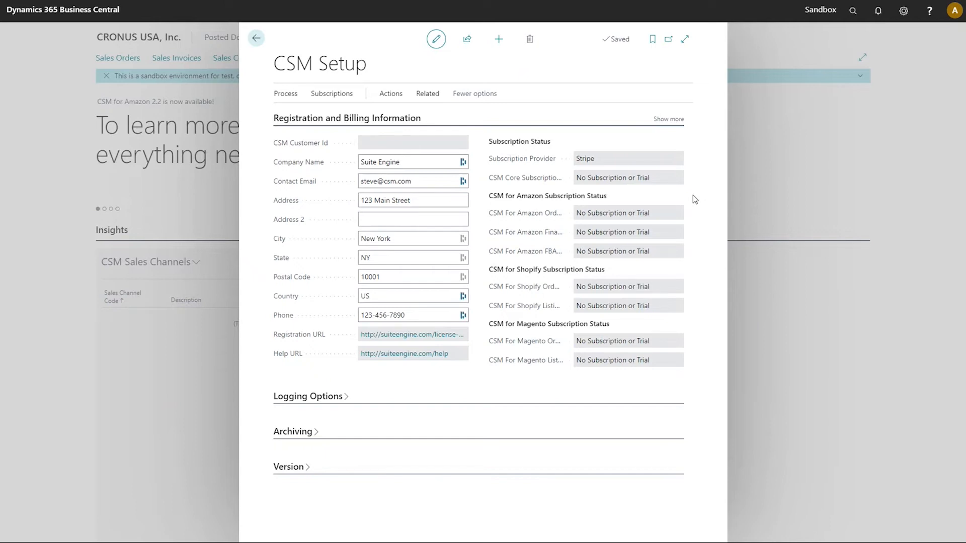
{"action": "mouse_move", "coordinate": [697, 242]}
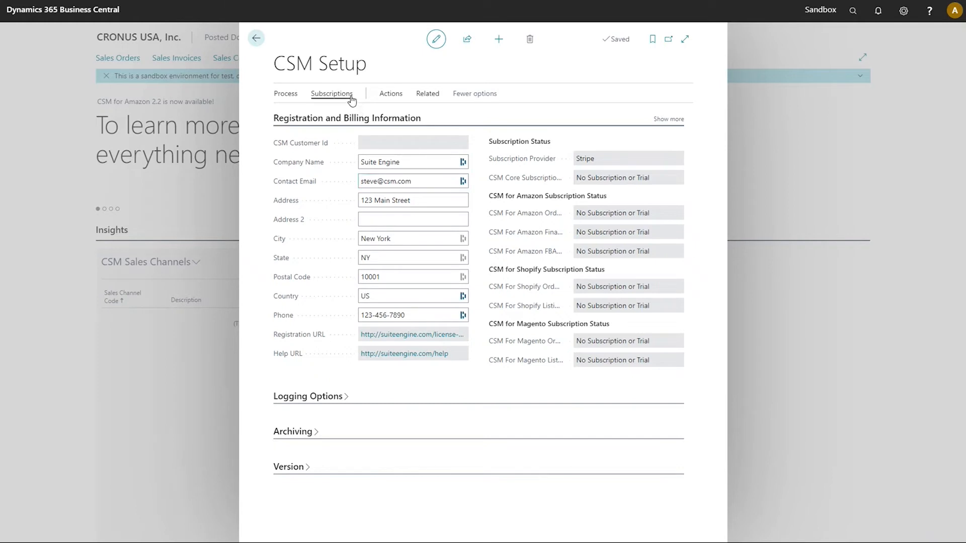
Activate the CSM for Amazon free trial and dismiss the Shopify registration notice.
{"action": "left_click", "coordinate": [332, 93]}
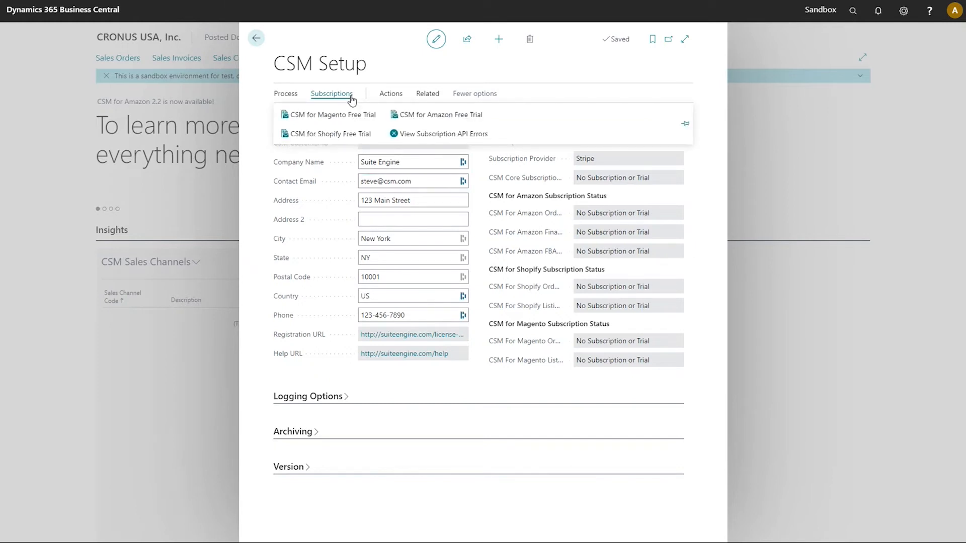
{"action": "left_click", "coordinate": [484, 117]}
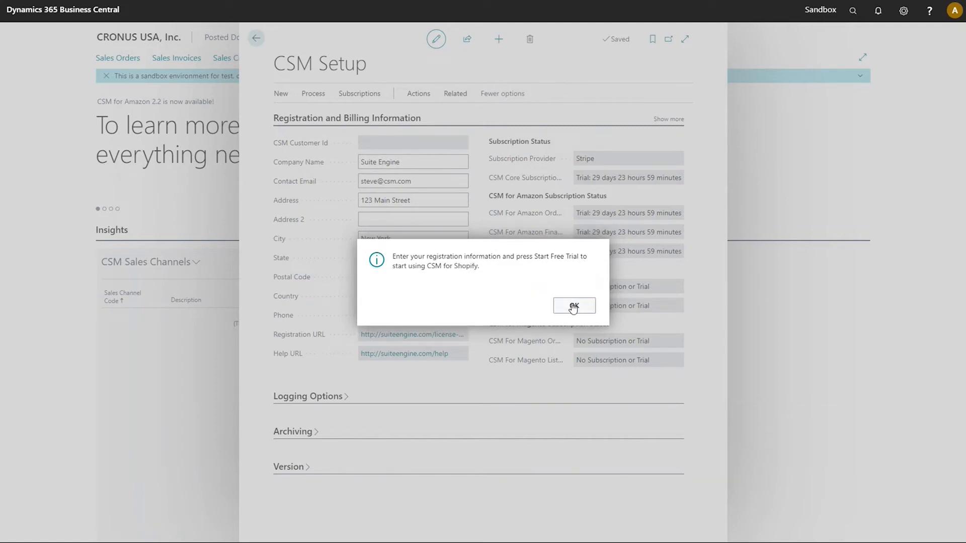
{"action": "left_click", "coordinate": [573, 306]}
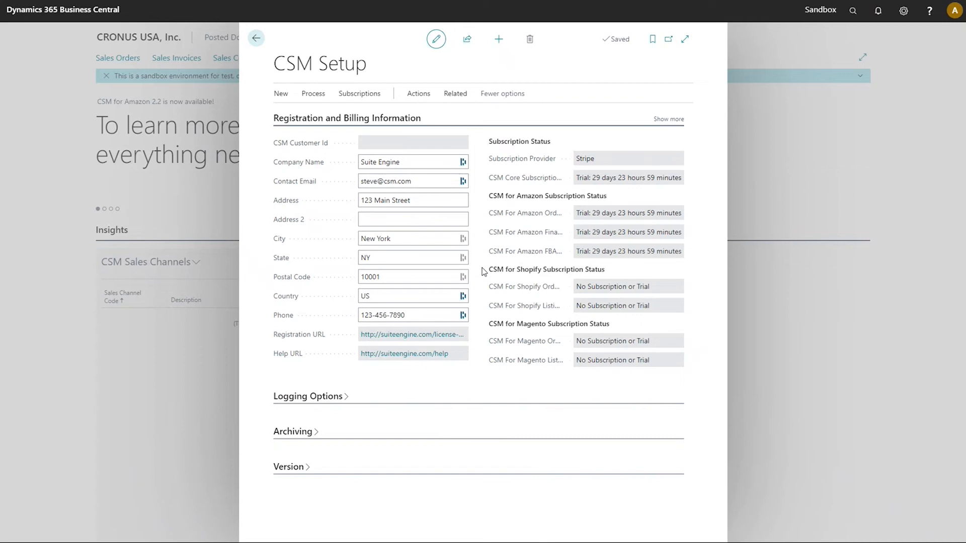
Refresh CSM Setup to reveal the assigned customer ID, dismissing the Magento and Shopify notices.
{"action": "left_click", "coordinate": [256, 39]}
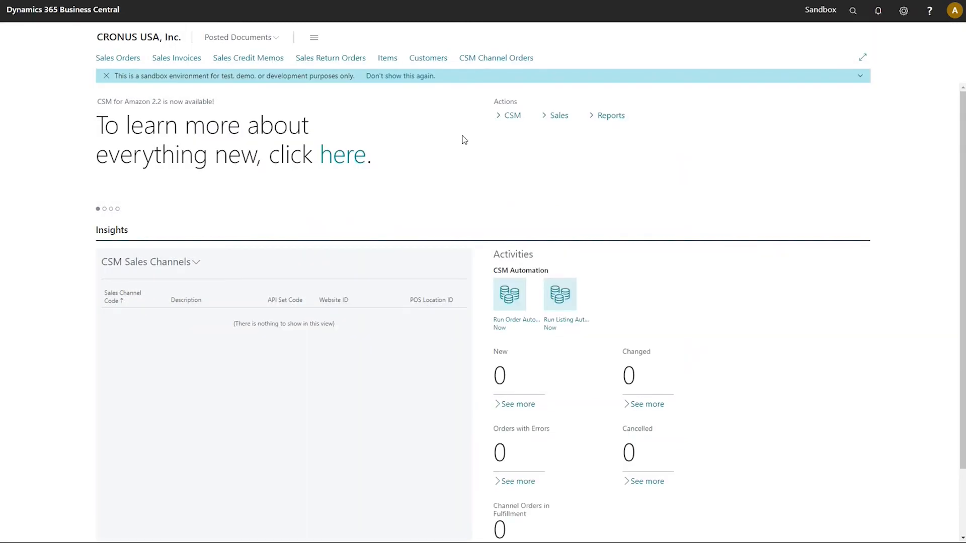
{"action": "mouse_move", "coordinate": [526, 131]}
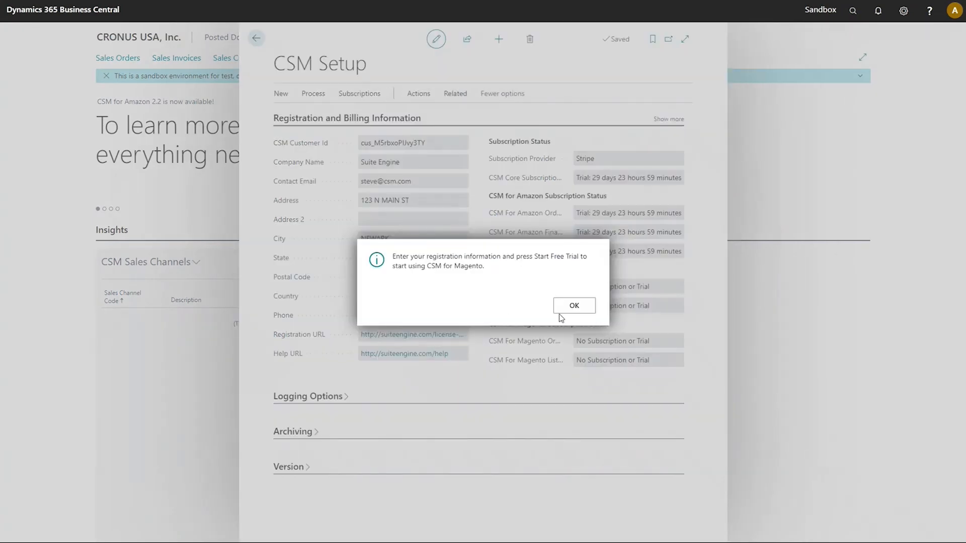
{"action": "left_click", "coordinate": [574, 306]}
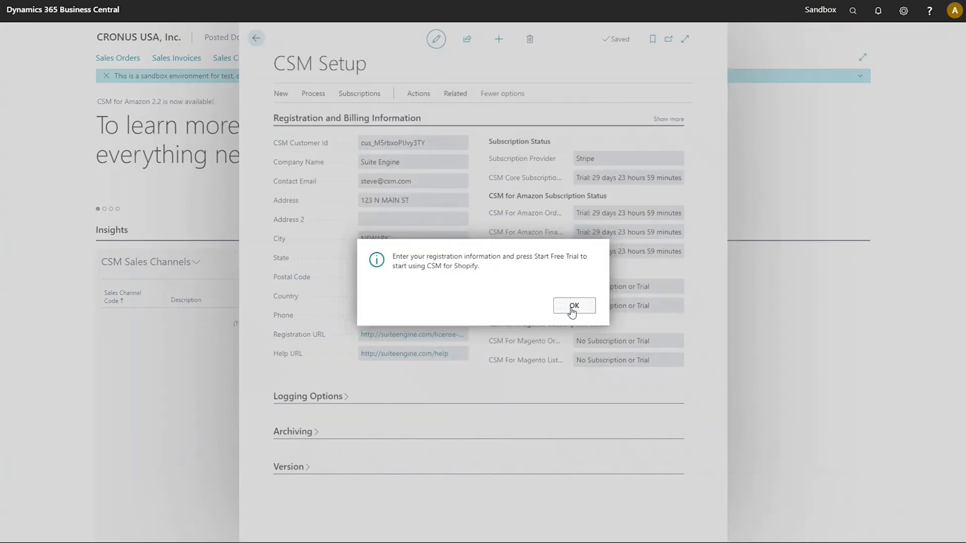
{"action": "left_click", "coordinate": [574, 306]}
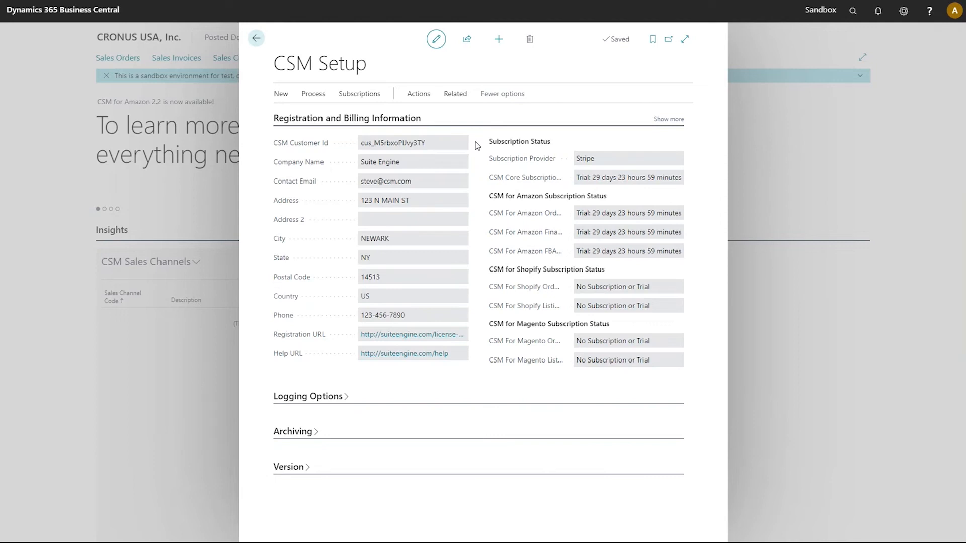
{"action": "mouse_move", "coordinate": [378, 97]}
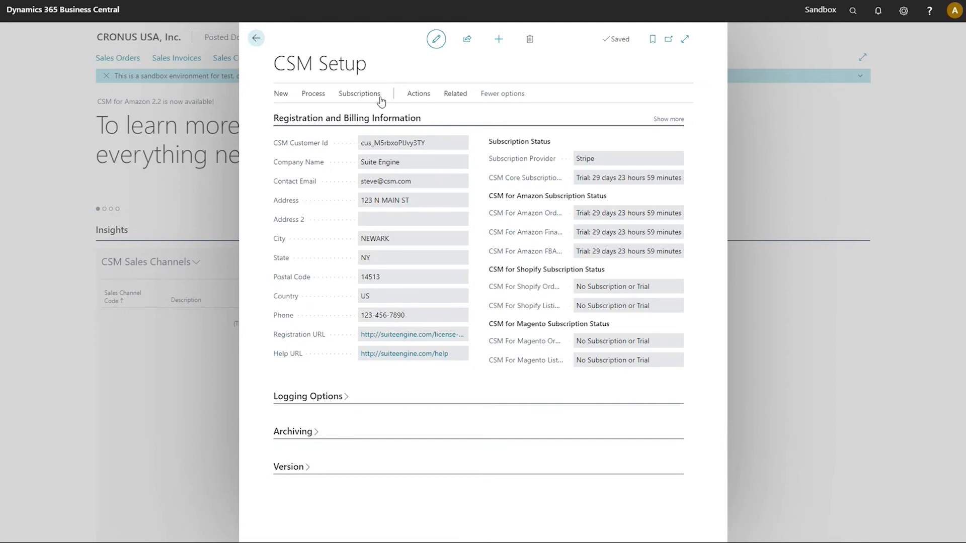
Activate the CSM for Magento free trial and dismiss the Shopify registration notice.
{"action": "left_click", "coordinate": [360, 93]}
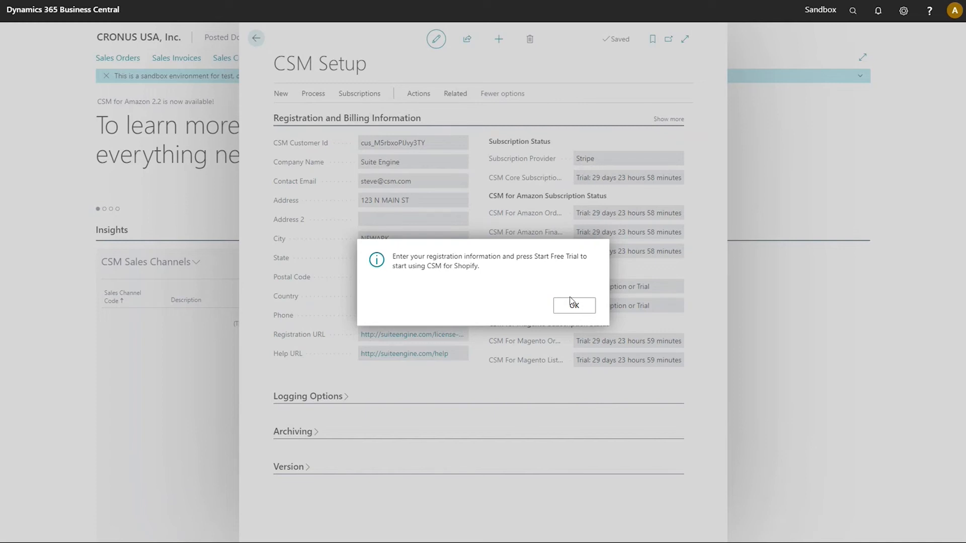
{"action": "left_click", "coordinate": [572, 306]}
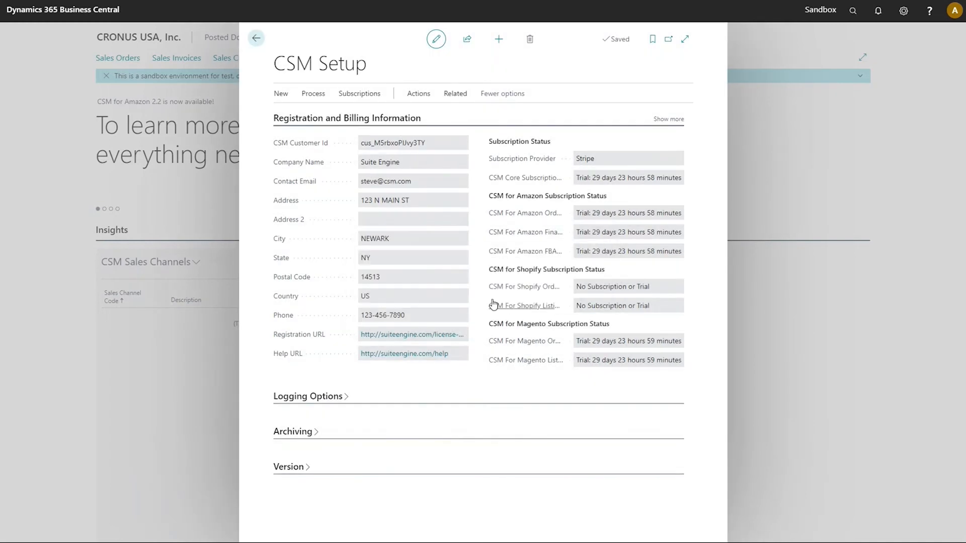
{"action": "mouse_move", "coordinate": [466, 293]}
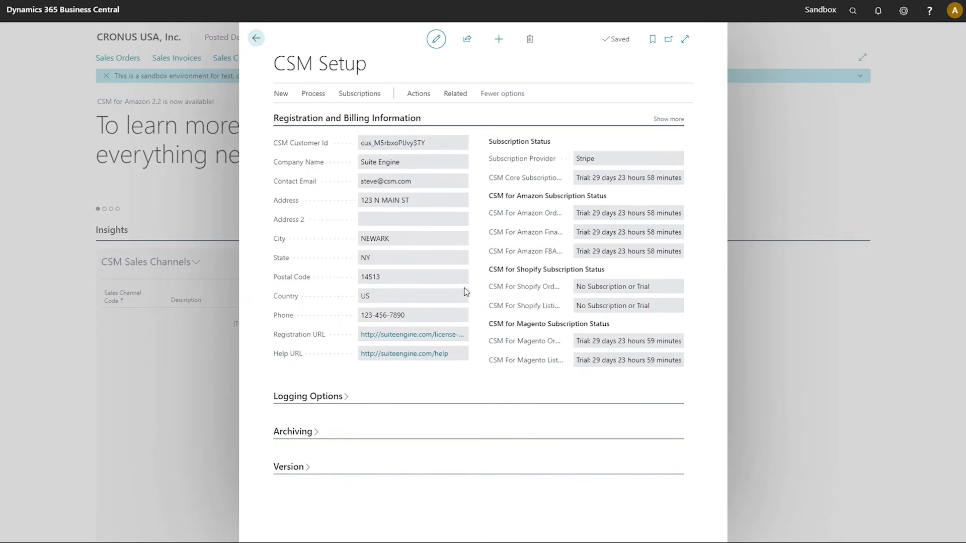
{"action": "mouse_move", "coordinate": [474, 331]}
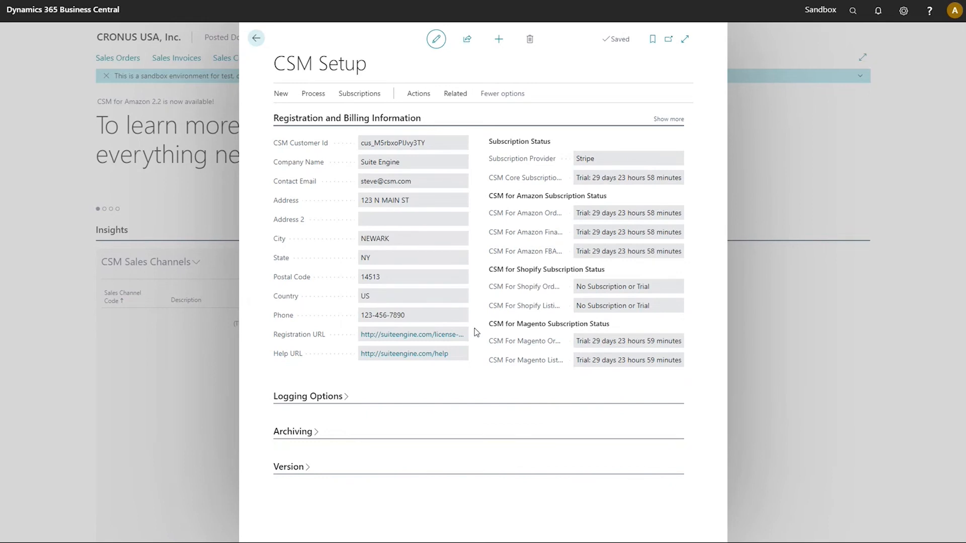
{"action": "mouse_move", "coordinate": [421, 306]}
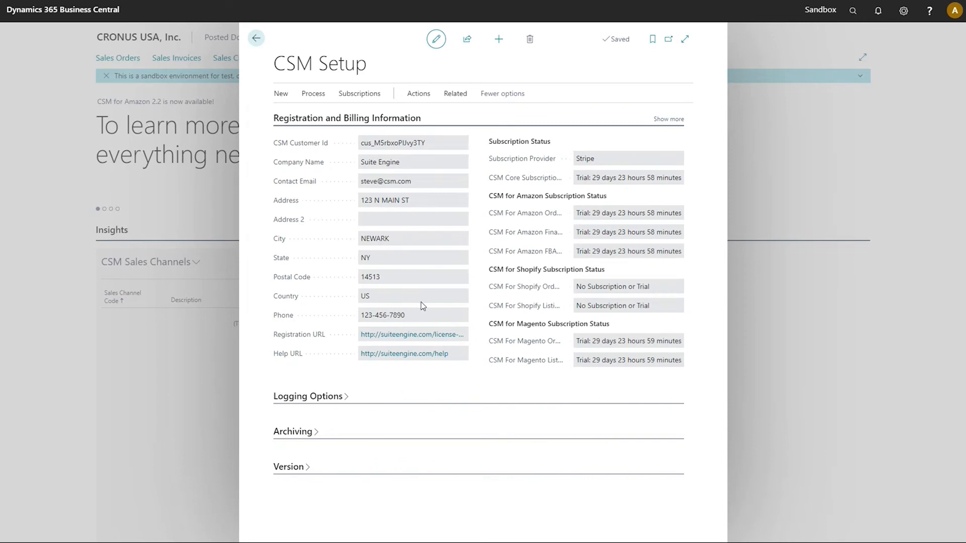
{"action": "mouse_move", "coordinate": [476, 306]}
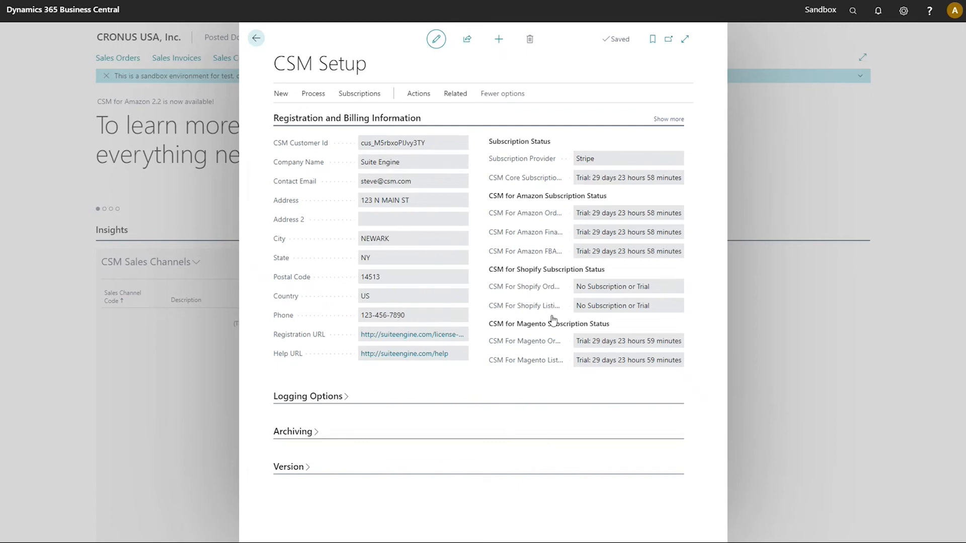
{"action": "mouse_move", "coordinate": [482, 295]}
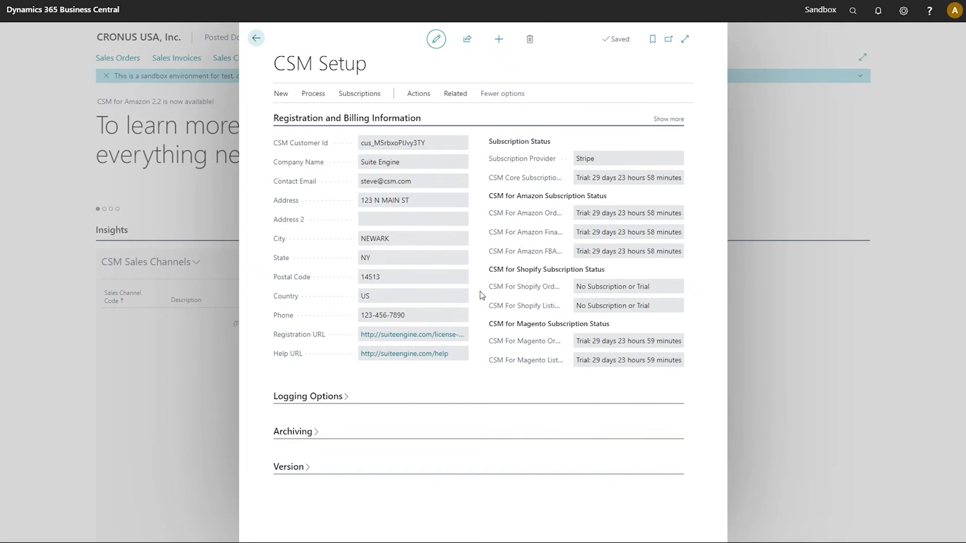
Go to the Suite Engine payment portal from the Process actions.
{"action": "left_click", "coordinate": [313, 94]}
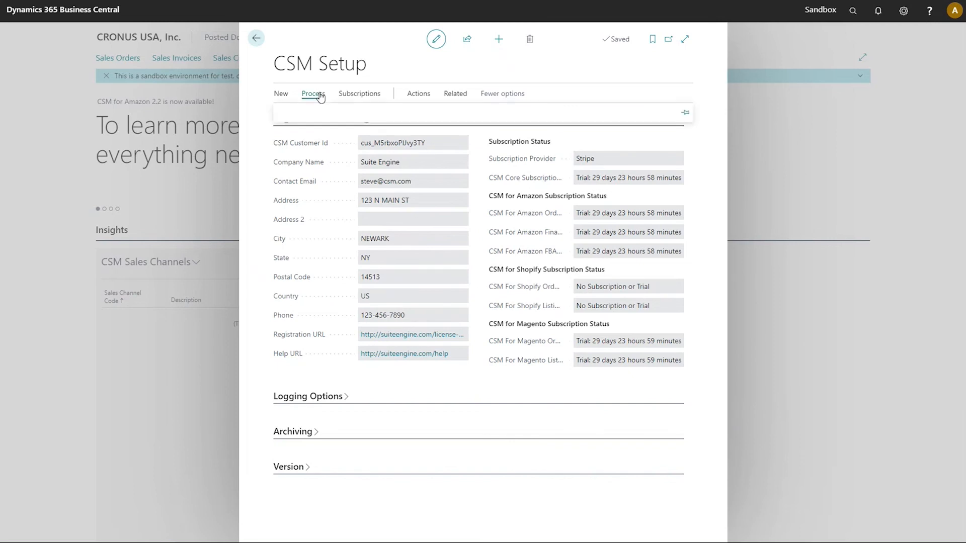
{"action": "left_click", "coordinate": [312, 93]}
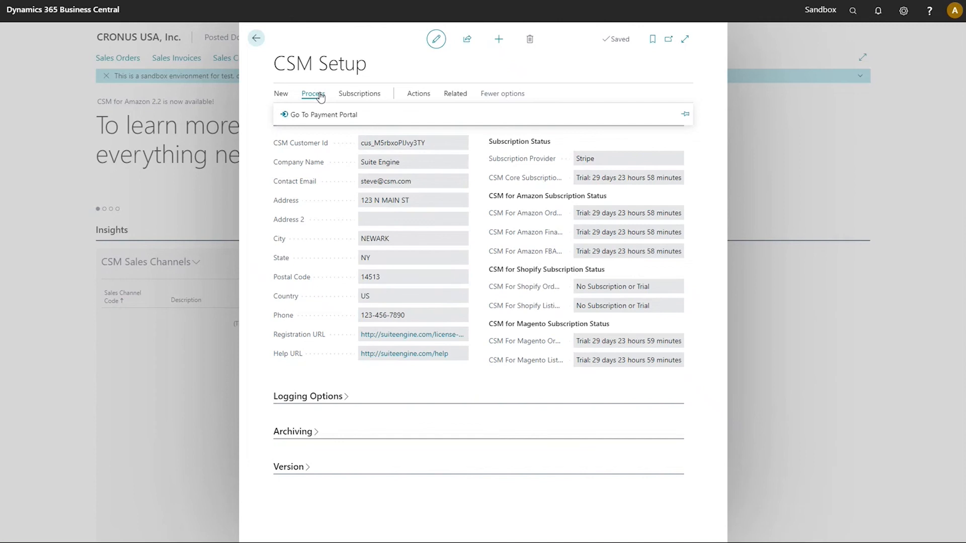
{"action": "left_click", "coordinate": [313, 93]}
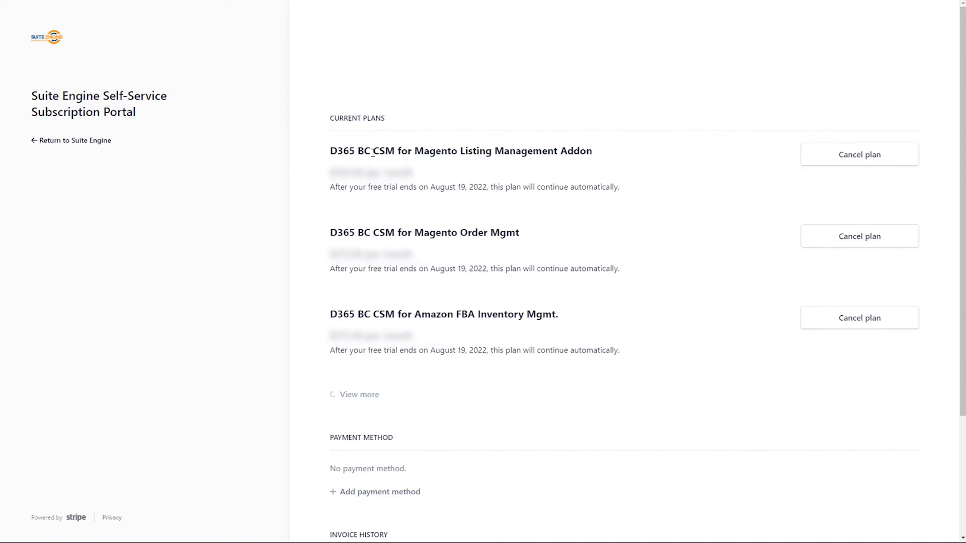
Expand Current Plans to all six trial subscriptions and reveal payment method and invoice history.
{"action": "left_click", "coordinate": [360, 395]}
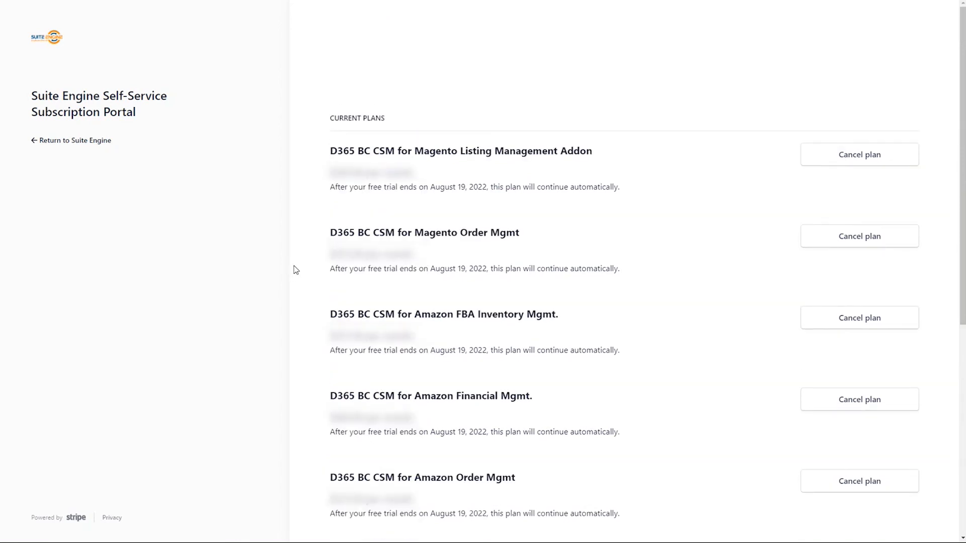
{"action": "scroll", "scroll_direction": "down", "scroll_amount": 3}
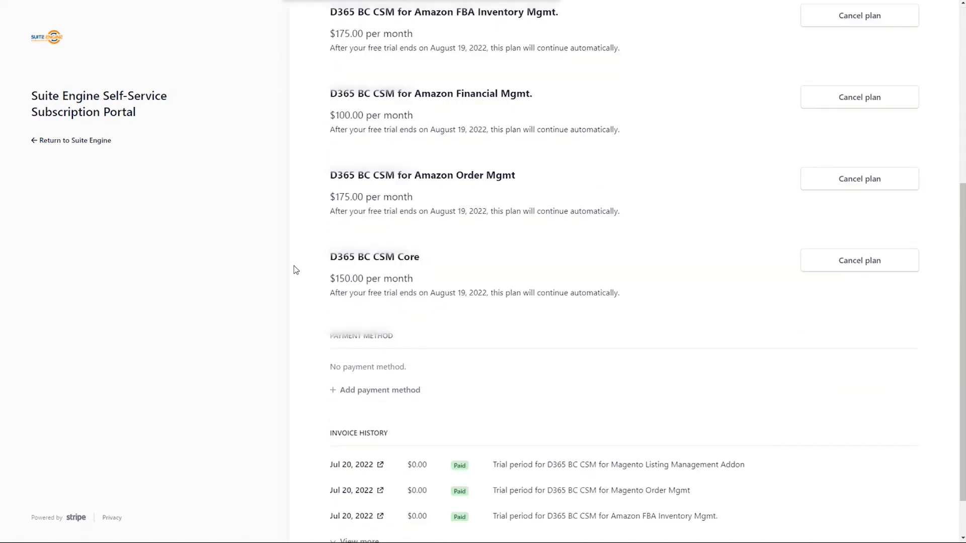
{"action": "scroll", "scroll_direction": "down", "scroll_amount": 3}
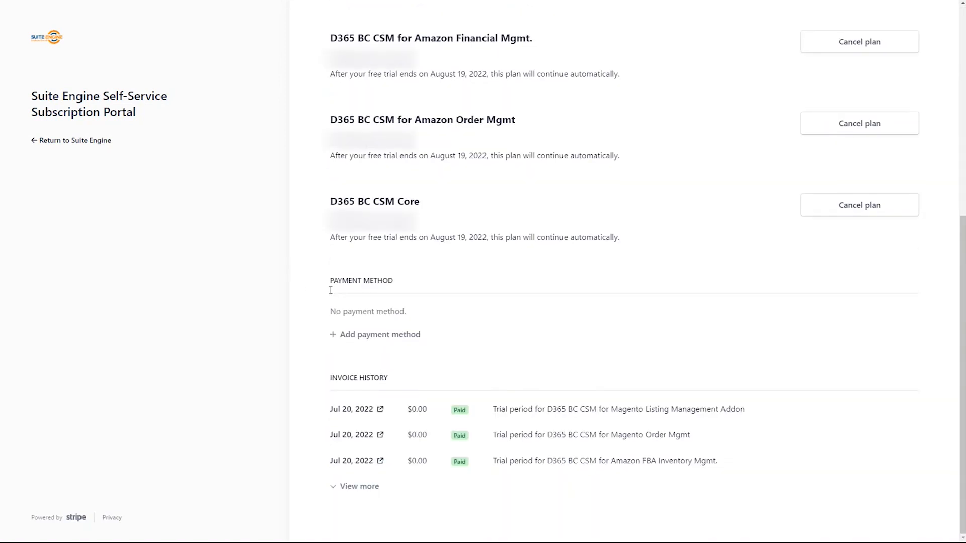
{"action": "mouse_move", "coordinate": [438, 322]}
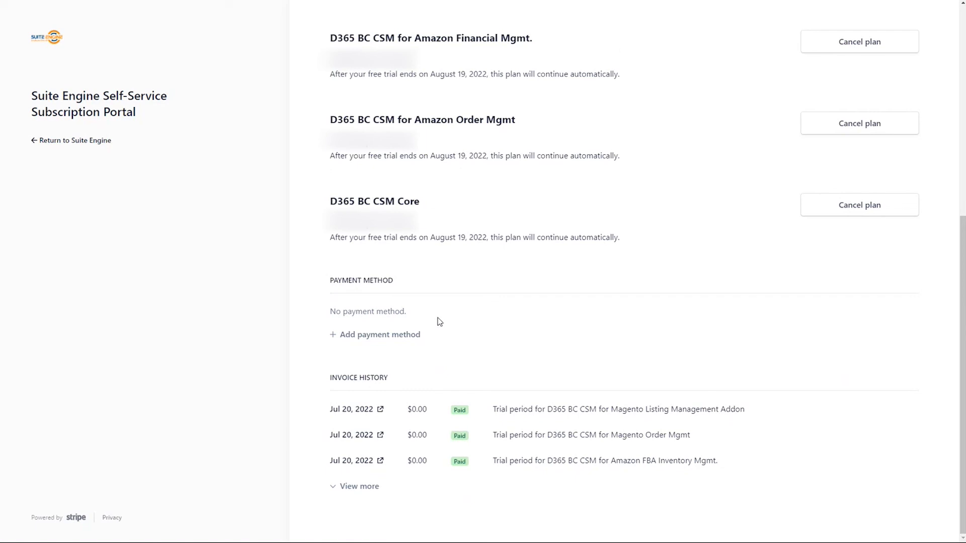